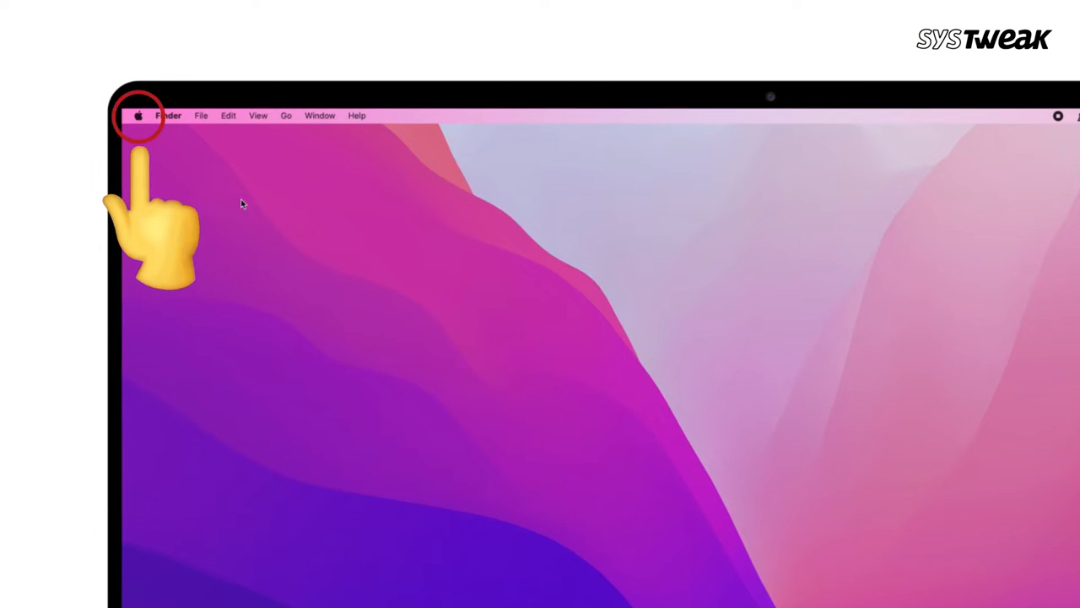
Step: Open About This Mac from the Apple menu and view the Storage tab
left_click(138, 116)
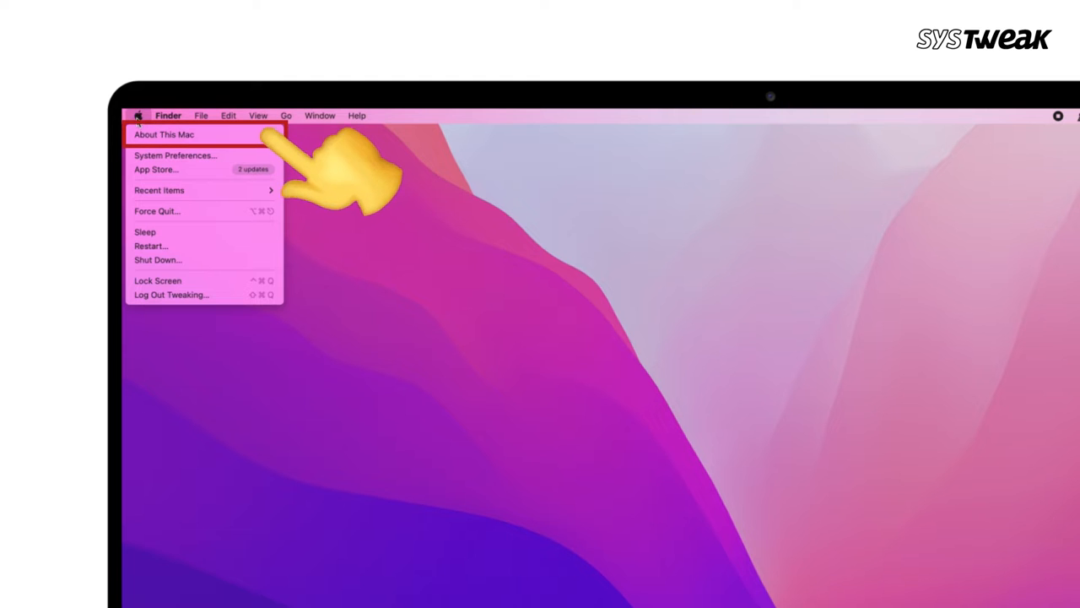
left_click(164, 134)
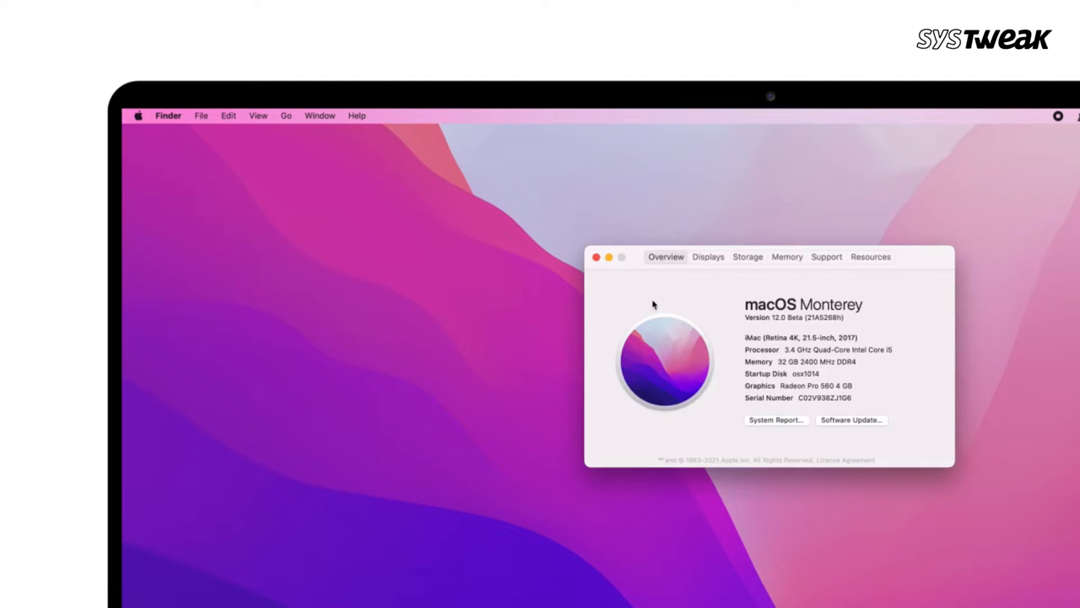
left_click(514, 154)
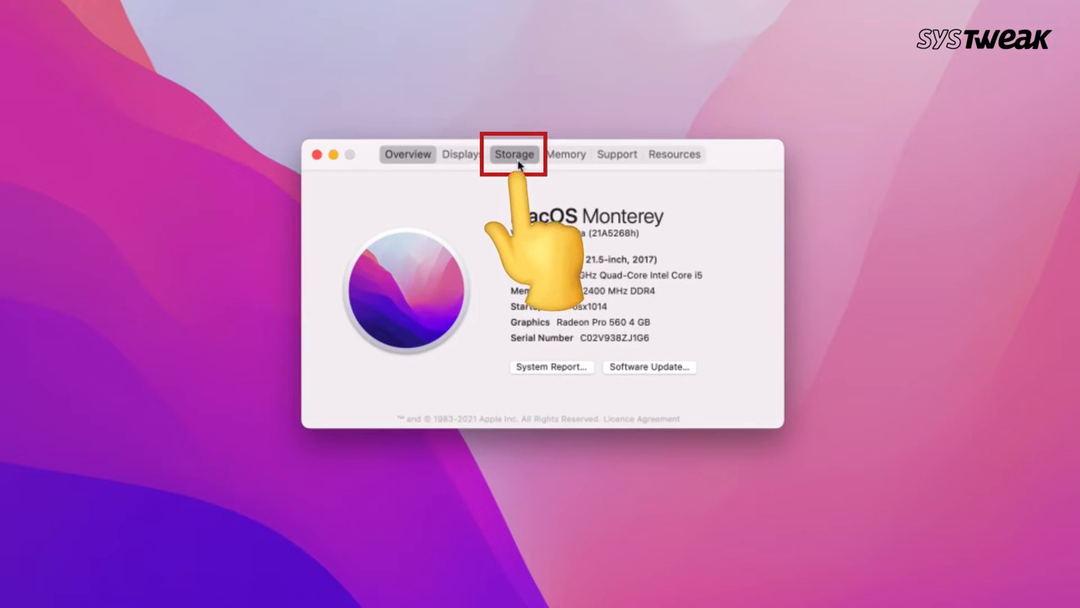
left_click(514, 154)
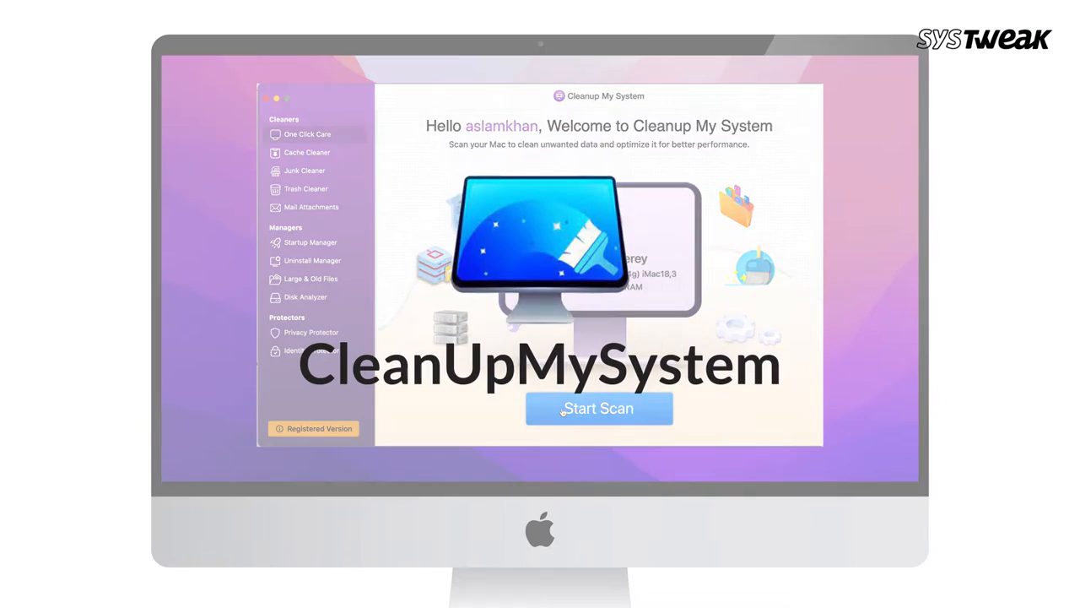
Step: Run a Cleanup My System scan and review Trash Cleaner, Mail Attachments and Startup Manager
left_click(598, 408)
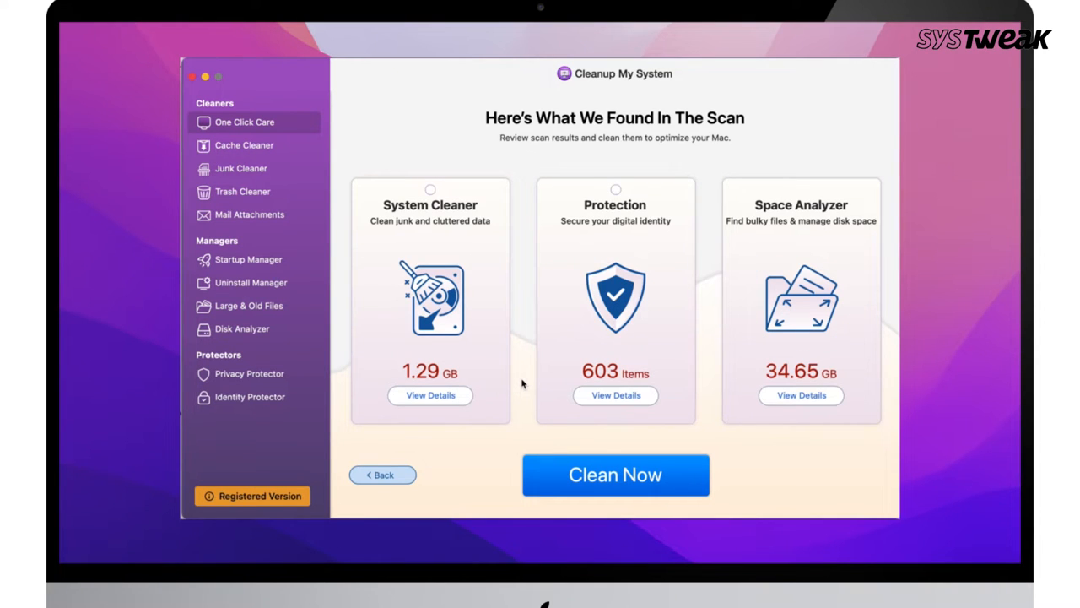
left_click(241, 191)
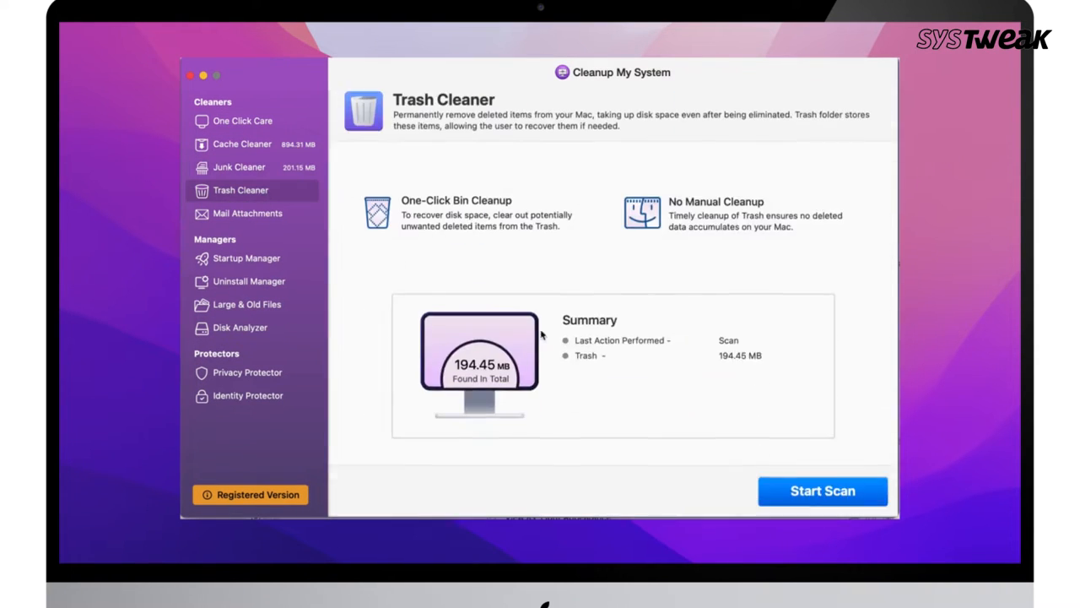
left_click(248, 213)
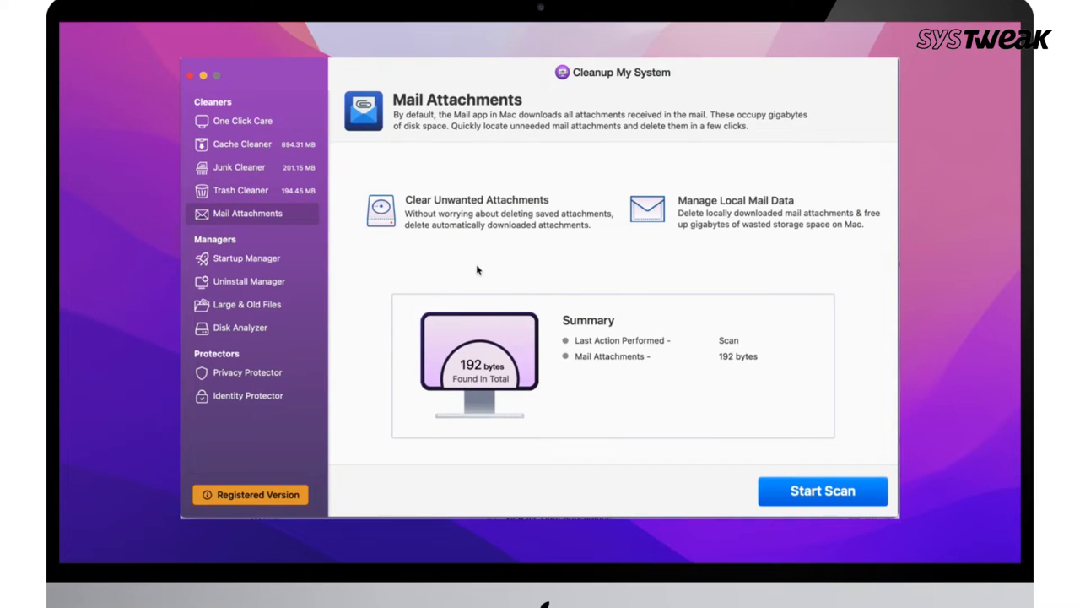
left_click(246, 257)
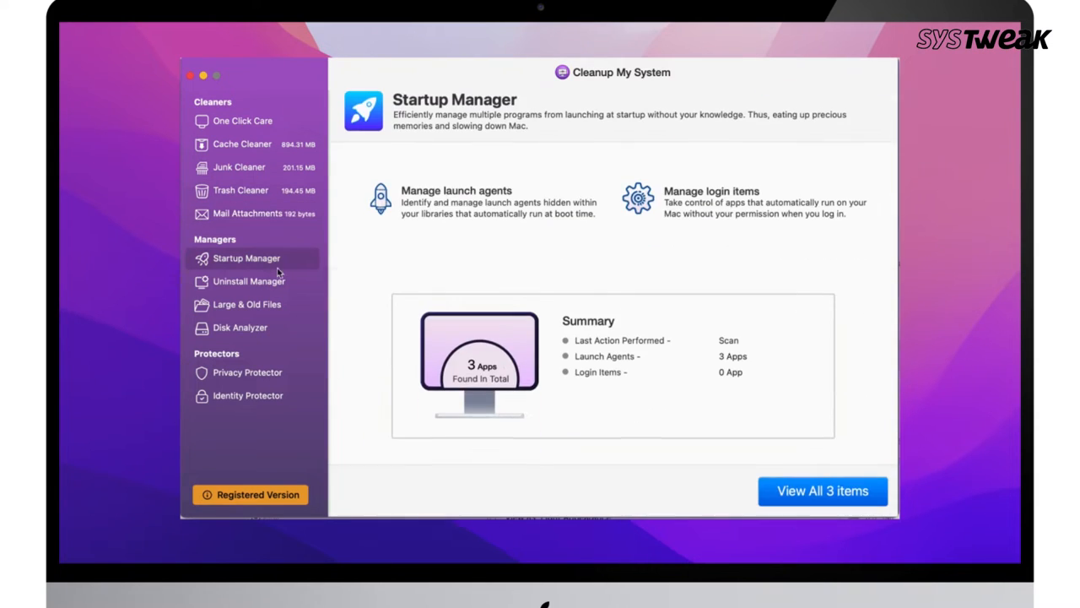
left_click(240, 327)
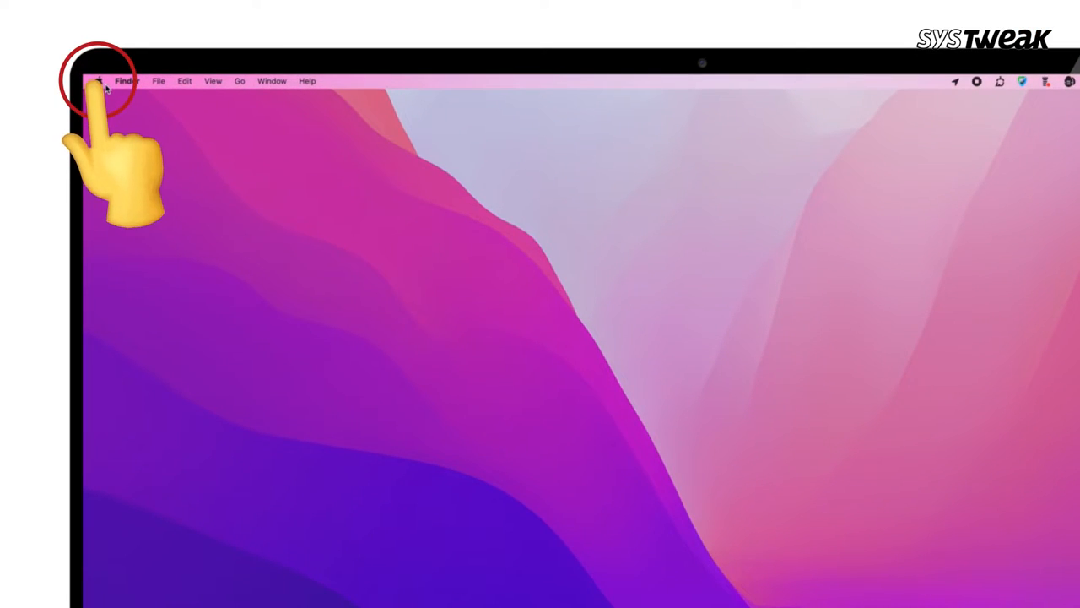
Step: Show the Login Items in Users & Groups and unlock them with the password
left_click(98, 81)
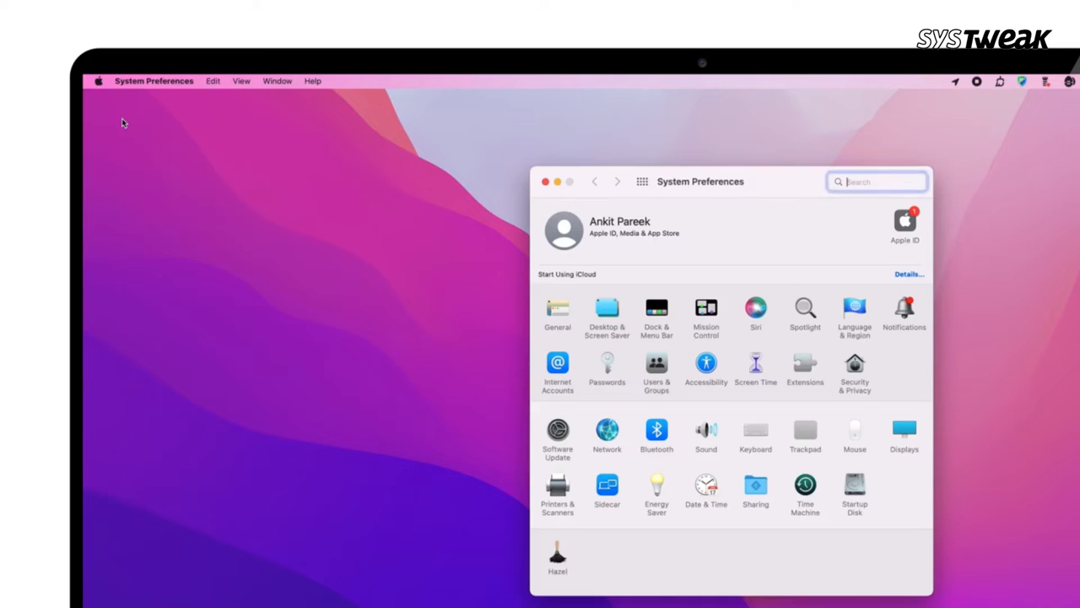
left_click(657, 369)
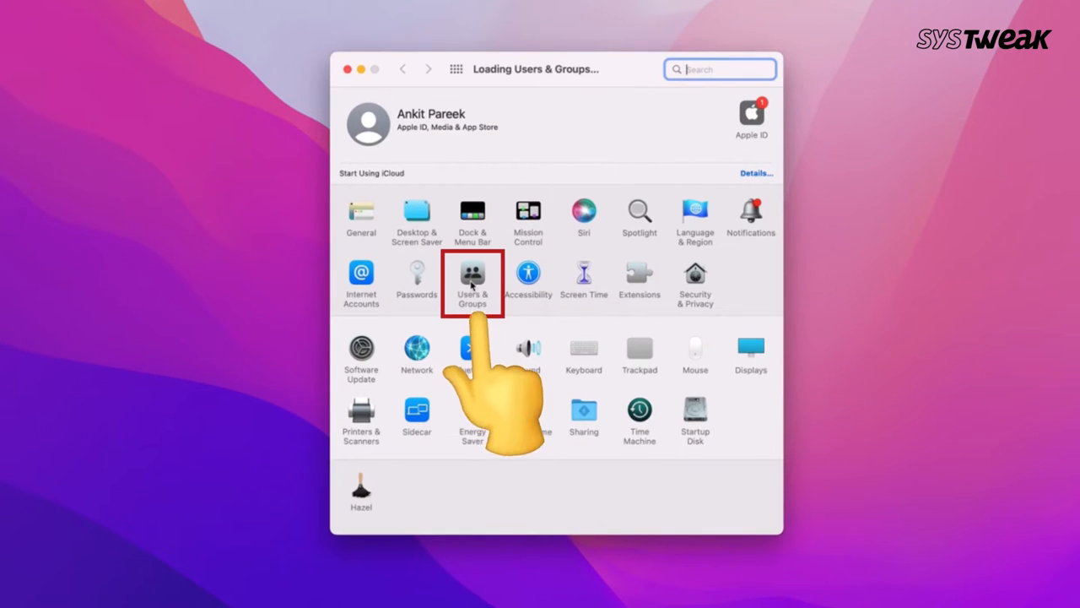
left_click(473, 282)
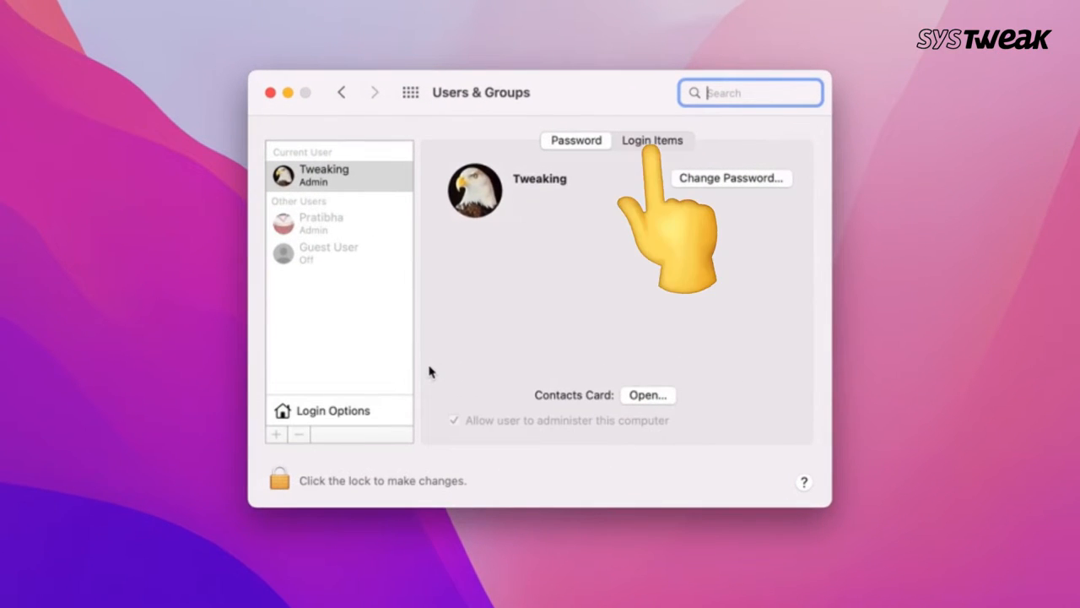
left_click(652, 140)
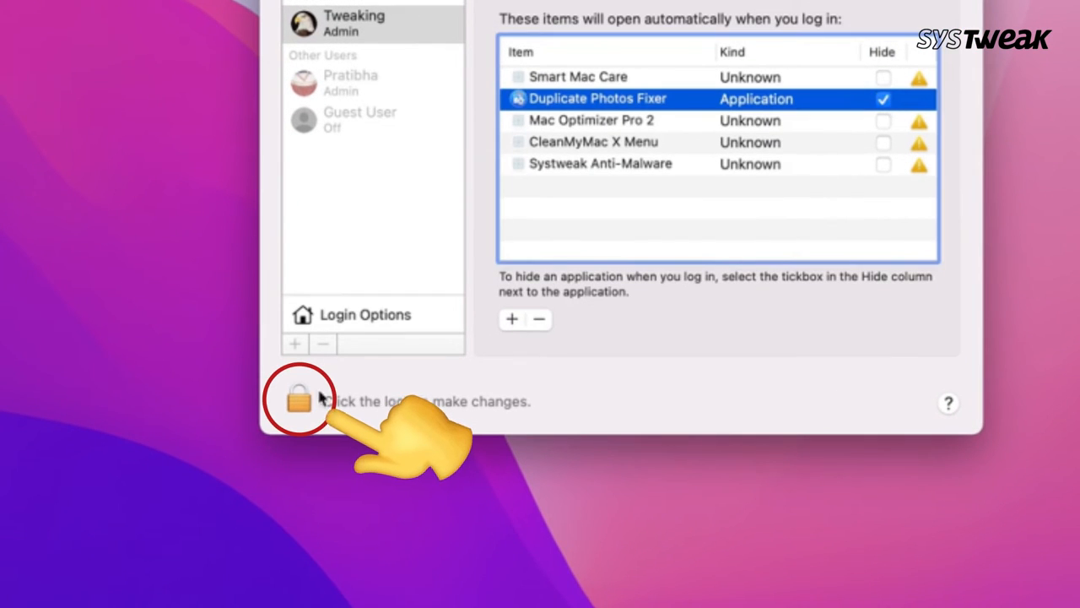
left_click(300, 400)
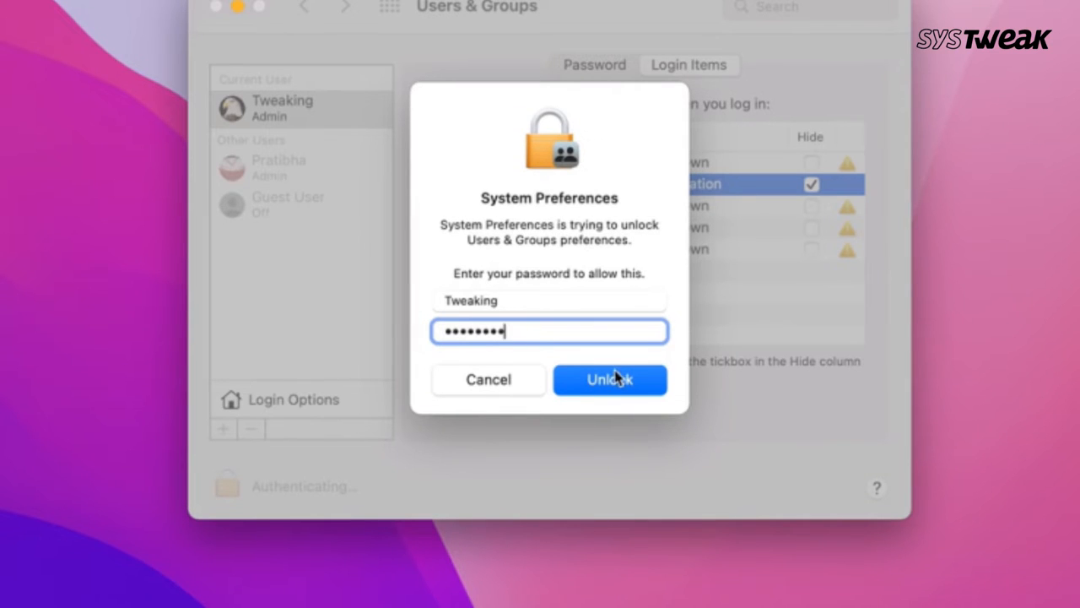
left_click(609, 378)
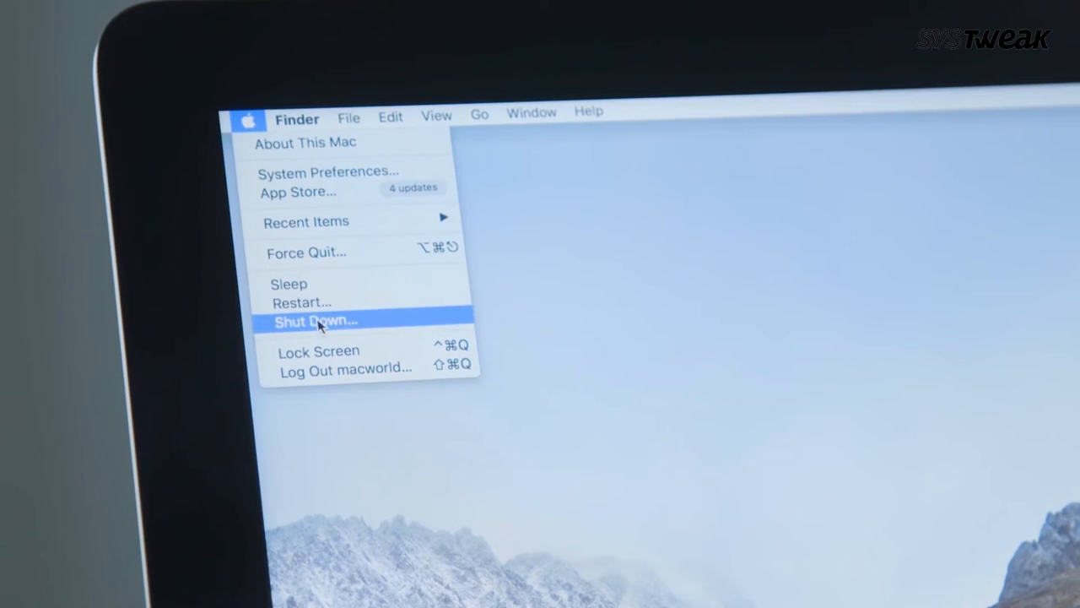
Step: Choose Shut Down from the Apple menu
left_click(316, 321)
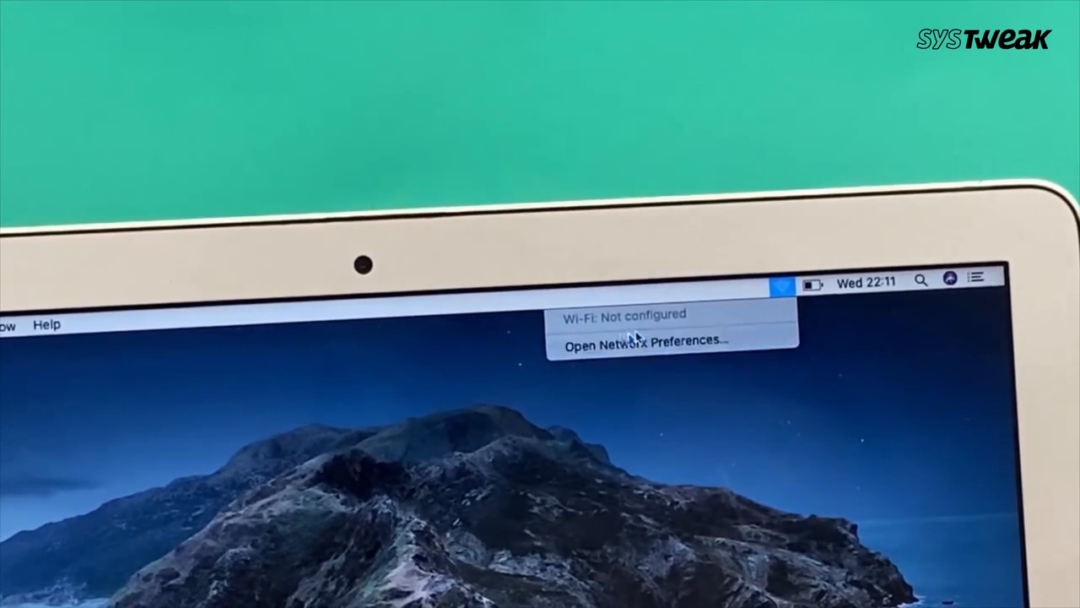
Step: Open Network Preferences from the Wi-Fi menu
left_click(644, 344)
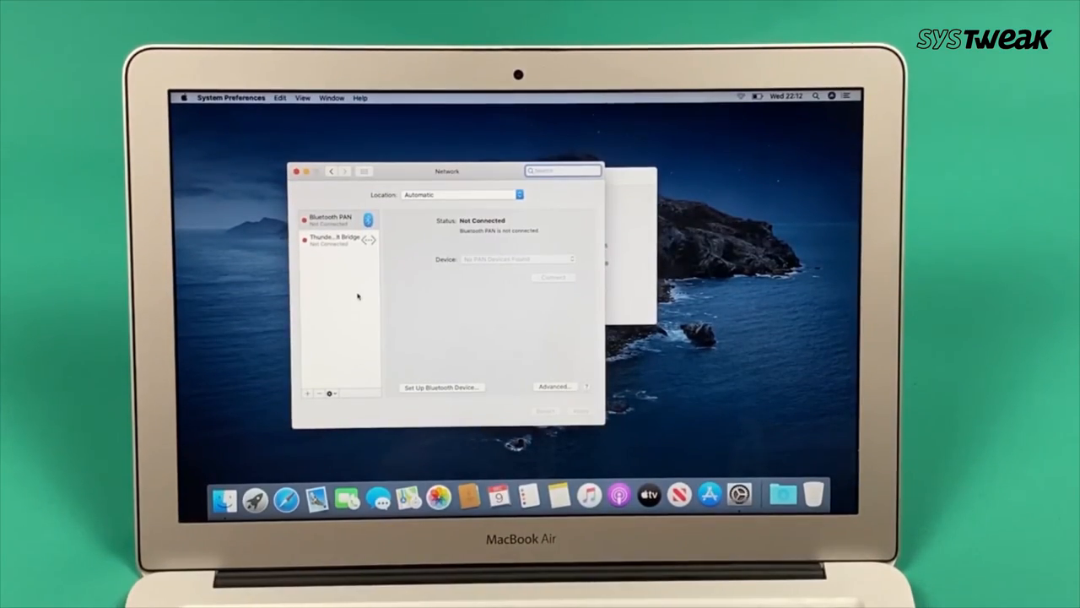